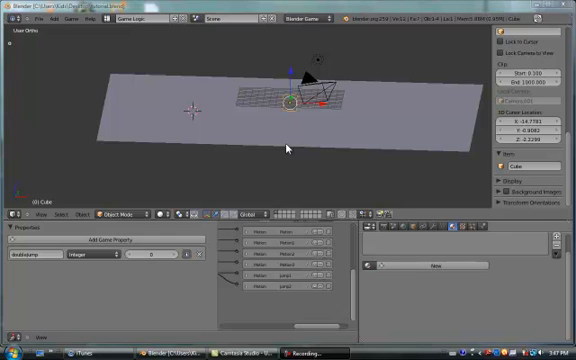
mouse_move(204, 140)
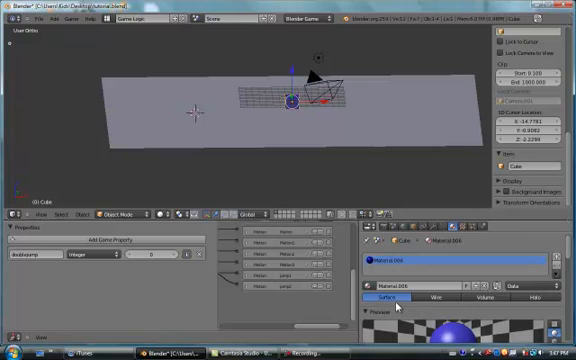
mouse_move(270, 136)
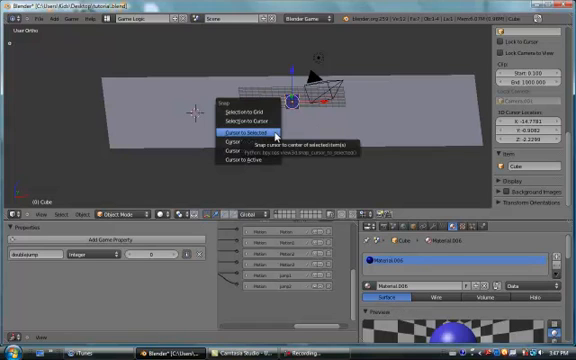
Snap the 3D cursor to the player cube and add a new cube to its left
click(236, 132)
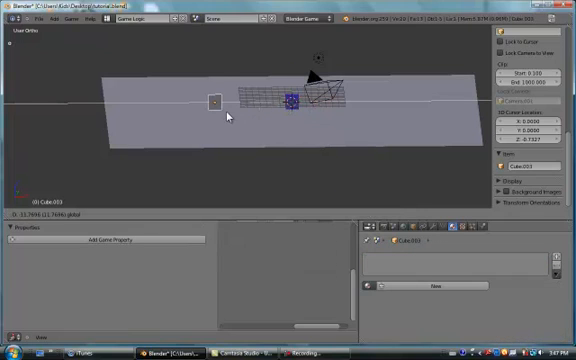
click(212, 108)
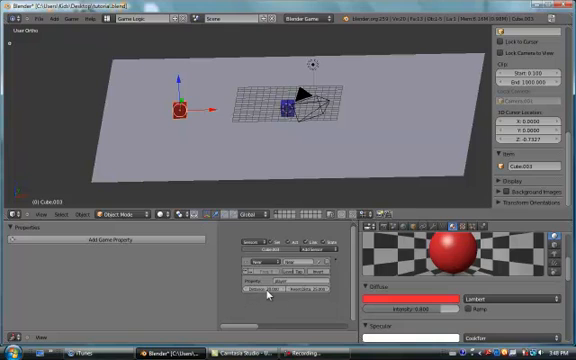
mouse_move(316, 276)
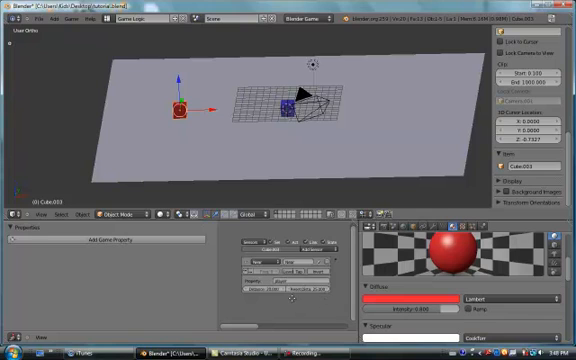
Give the enemy cube a new material with a red diffuse colour
click(318, 268)
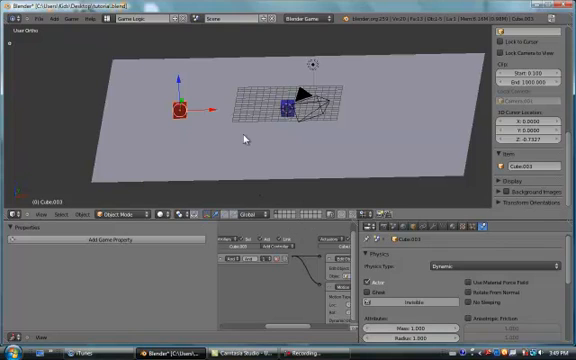
mouse_move(248, 136)
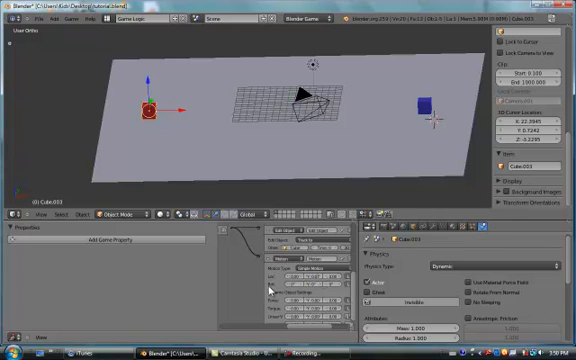
mouse_move(216, 140)
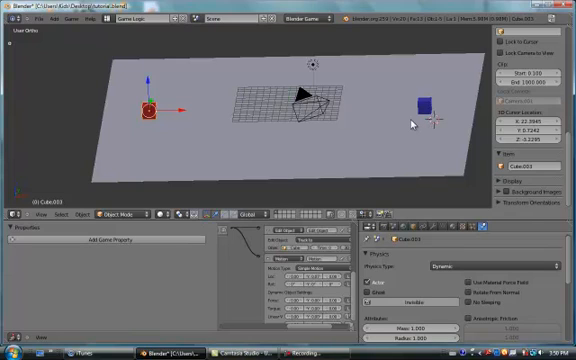
mouse_move(240, 106)
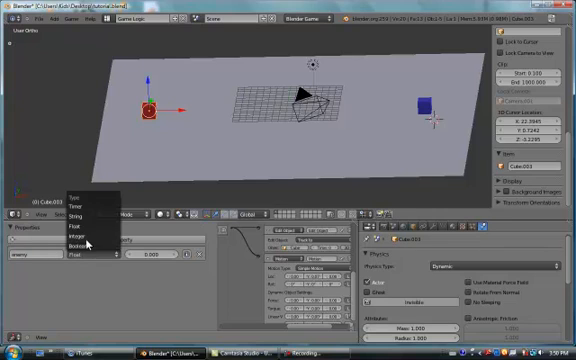
Pick an entry from the header menu of the editor below the viewport
click(80, 248)
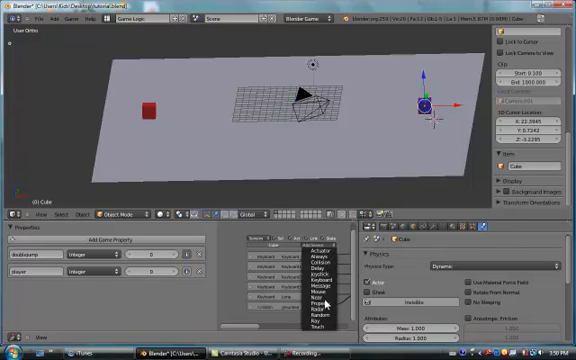
mouse_move(320, 258)
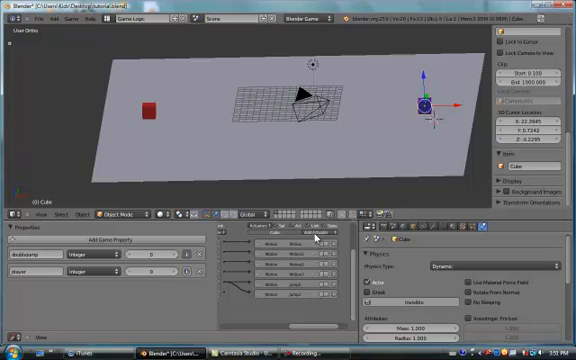
Link the newly added logic brick into the object's sensor-controller-actuator chain
click(316, 236)
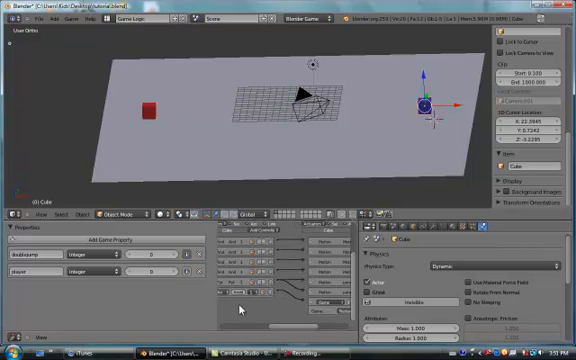
mouse_move(296, 180)
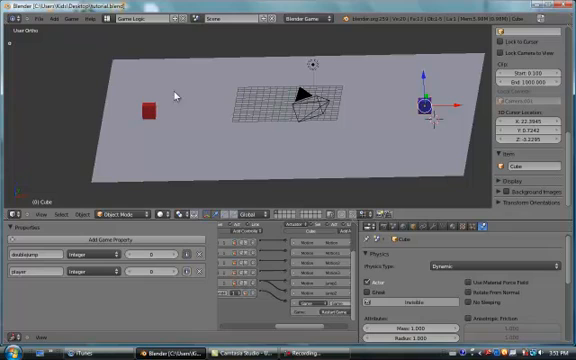
mouse_move(228, 154)
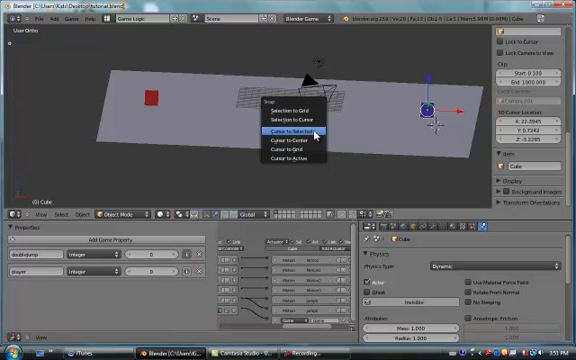
Snap the cursor to the selected cube and choose an object from the Add menu
click(294, 130)
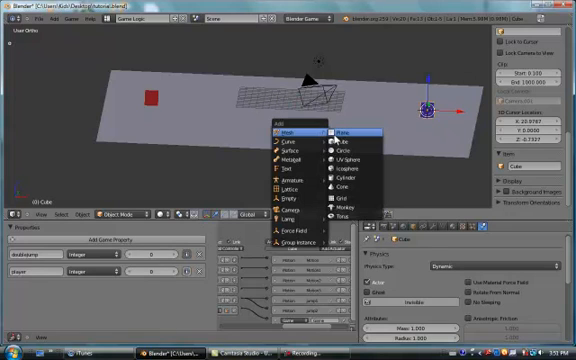
click(336, 130)
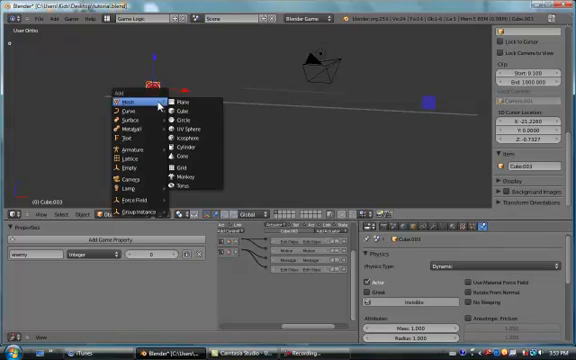
mouse_move(136, 168)
text(ground)
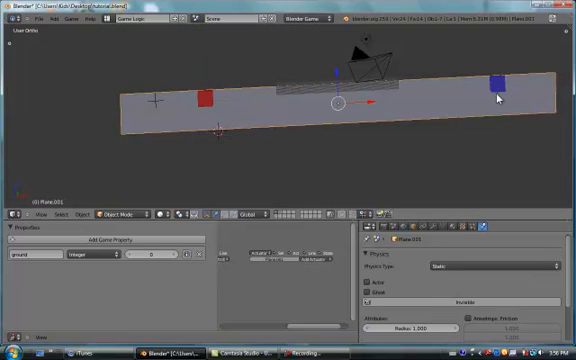
Change the blue cube's physics type and enable an additional physics option
click(496, 84)
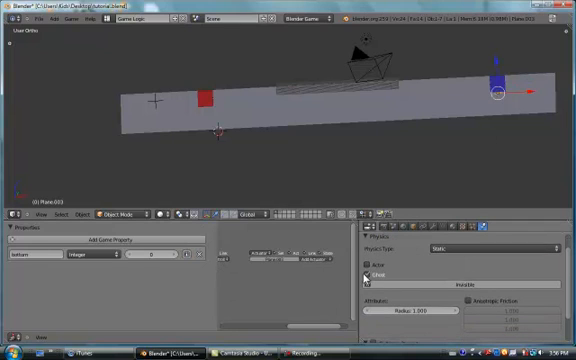
click(366, 272)
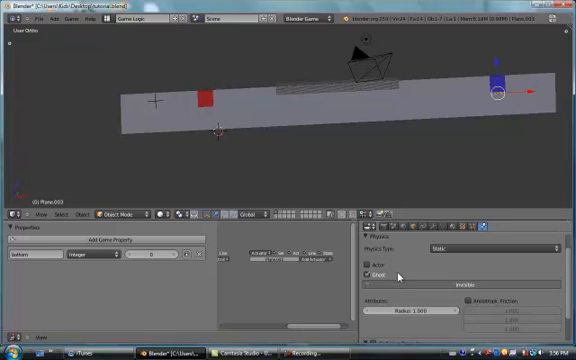